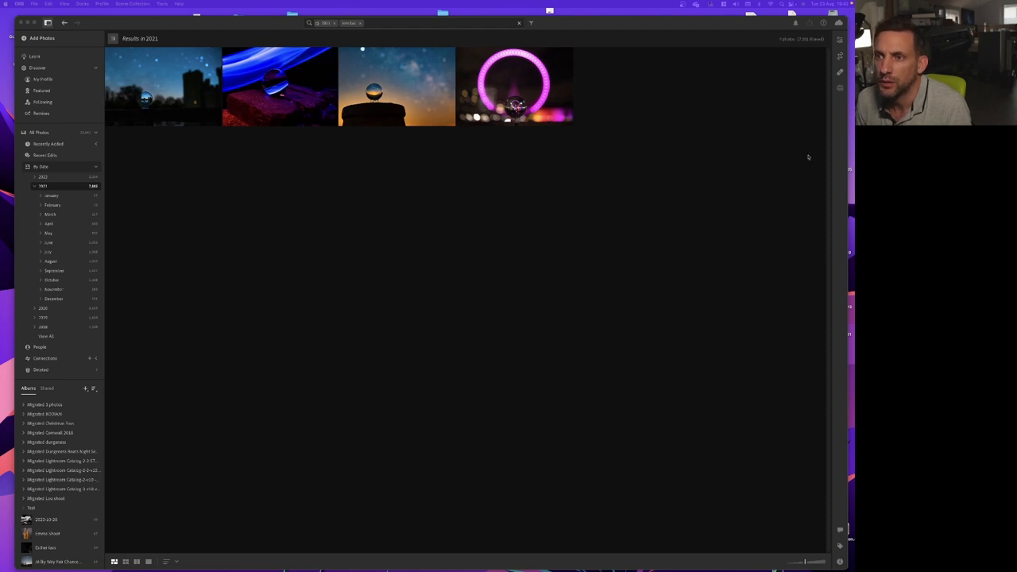
mouse_move(185, 110)
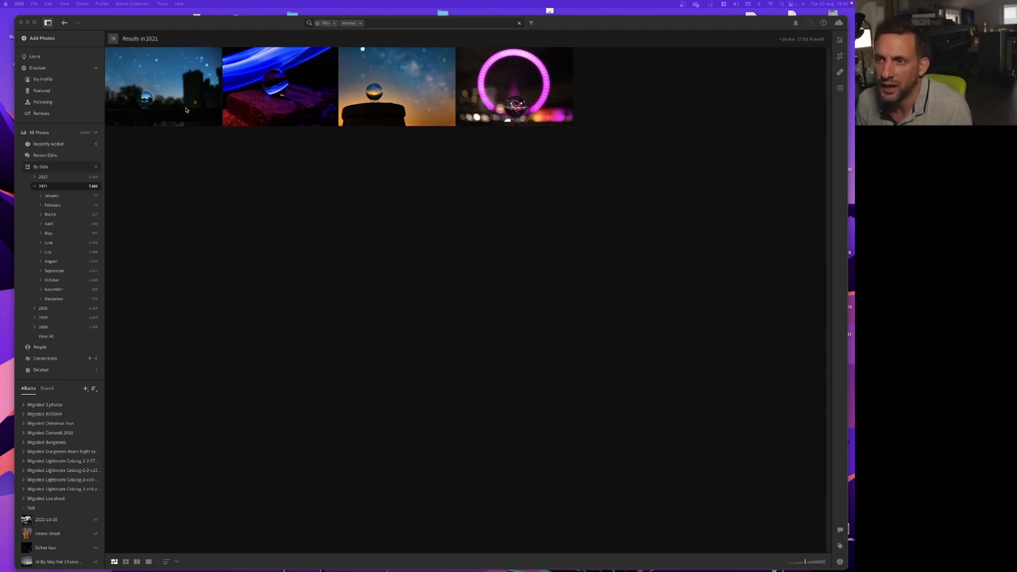
mouse_move(157, 106)
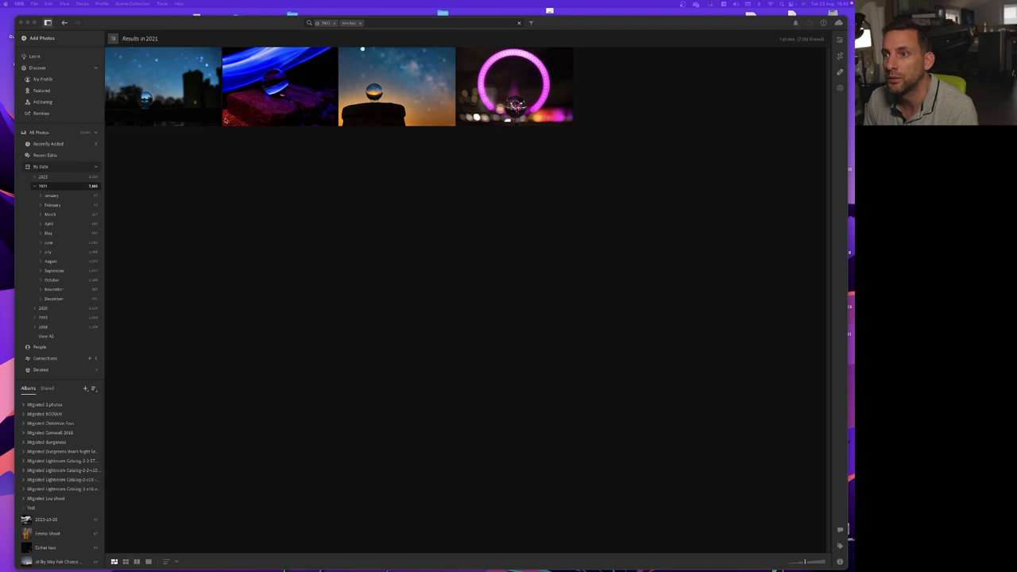
mouse_move(360, 110)
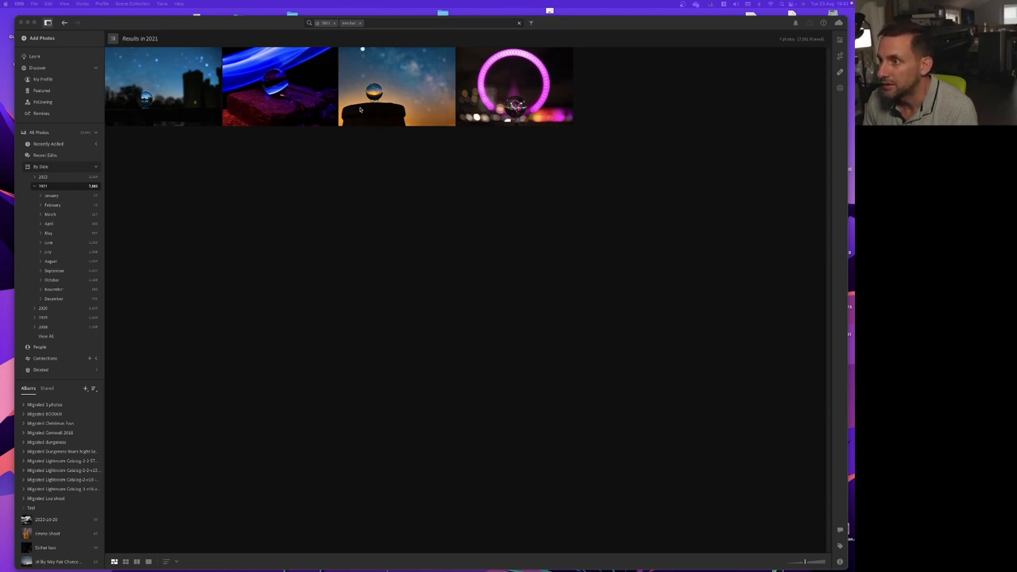
- Select the third thumbnail, the Milky Way crystal-ball photo on the post
left_click(397, 86)
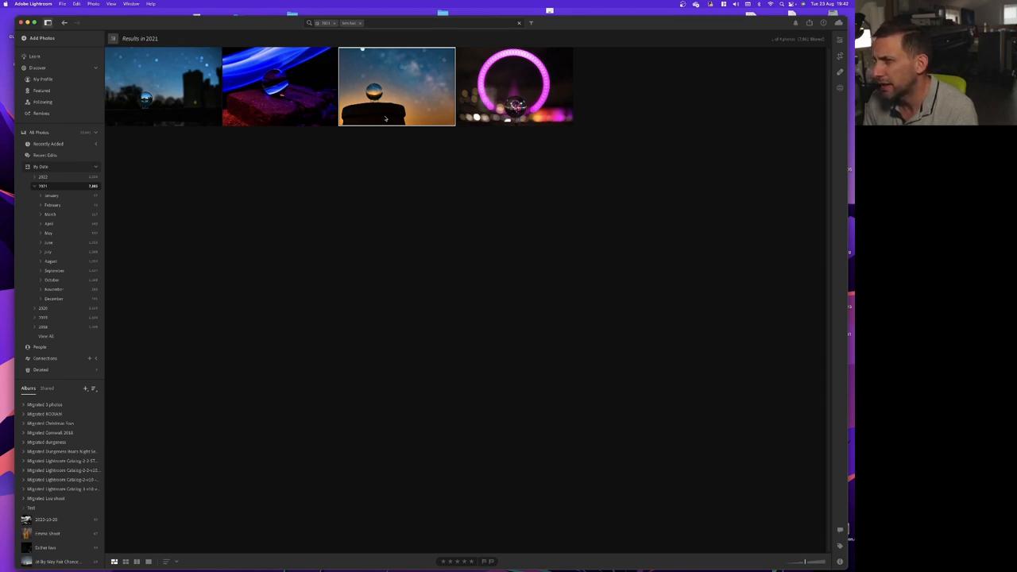
mouse_move(389, 127)
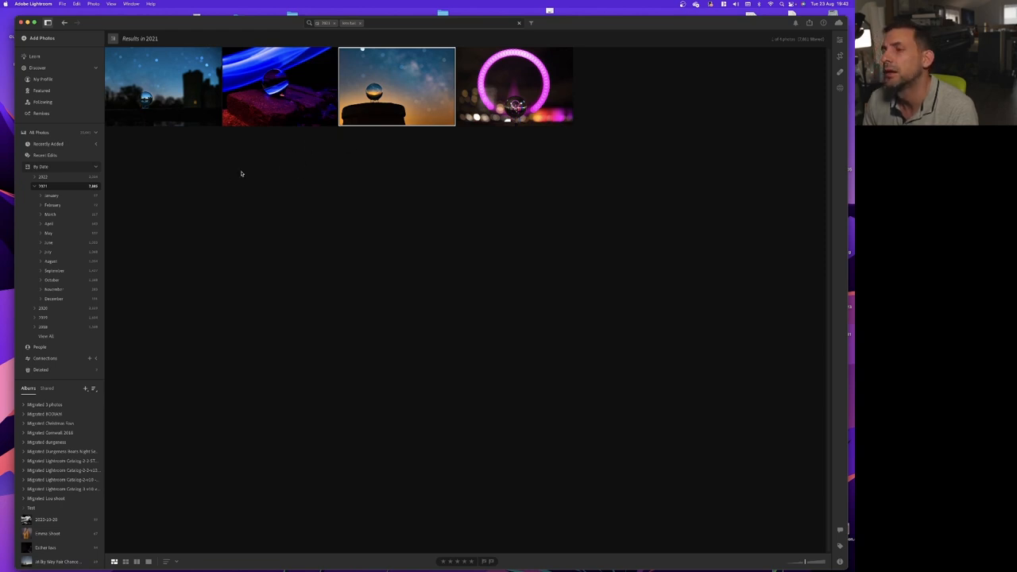
mouse_move(545, 123)
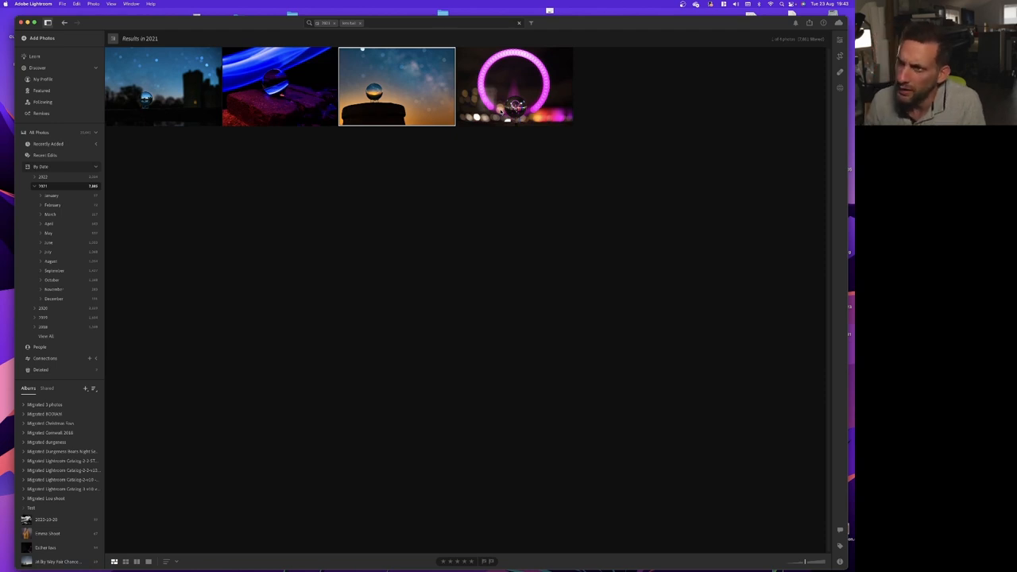
left_click(280, 85)
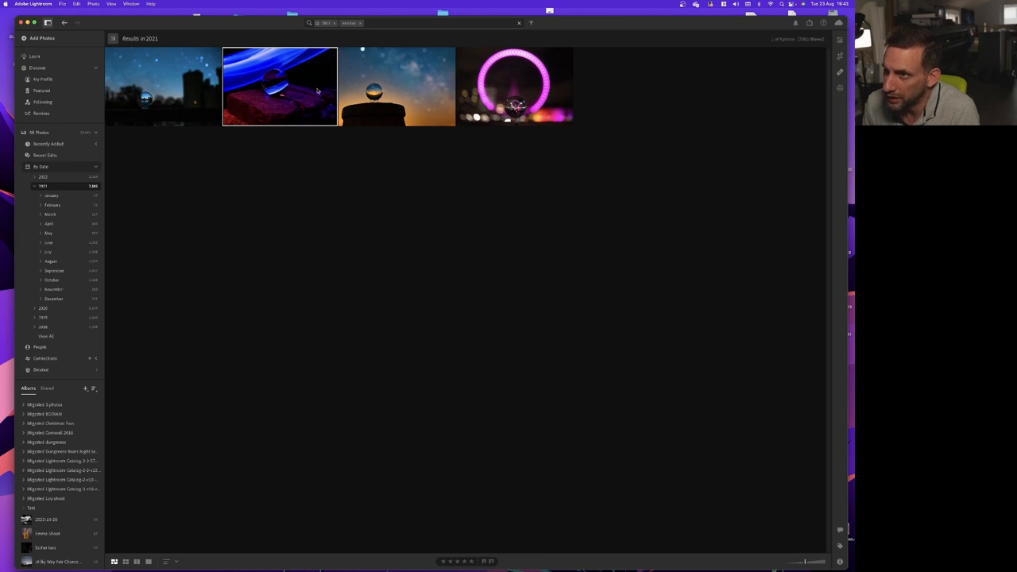
mouse_move(265, 104)
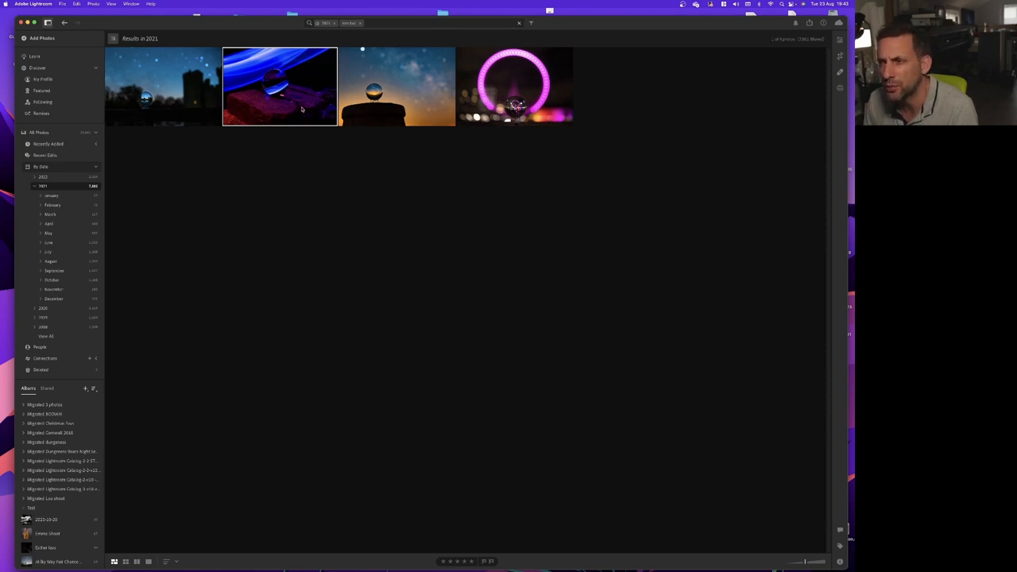
mouse_move(274, 76)
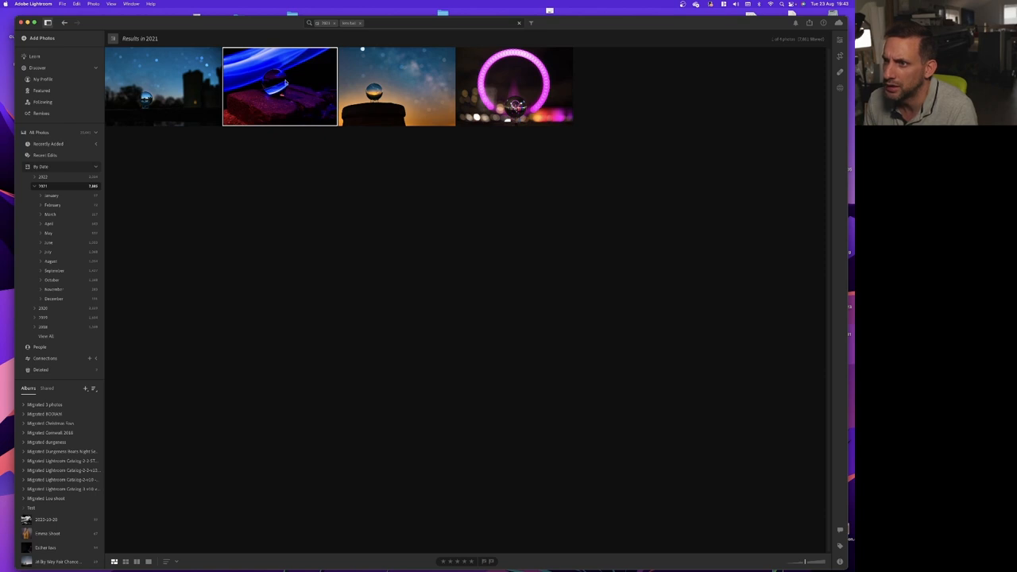
mouse_move(285, 81)
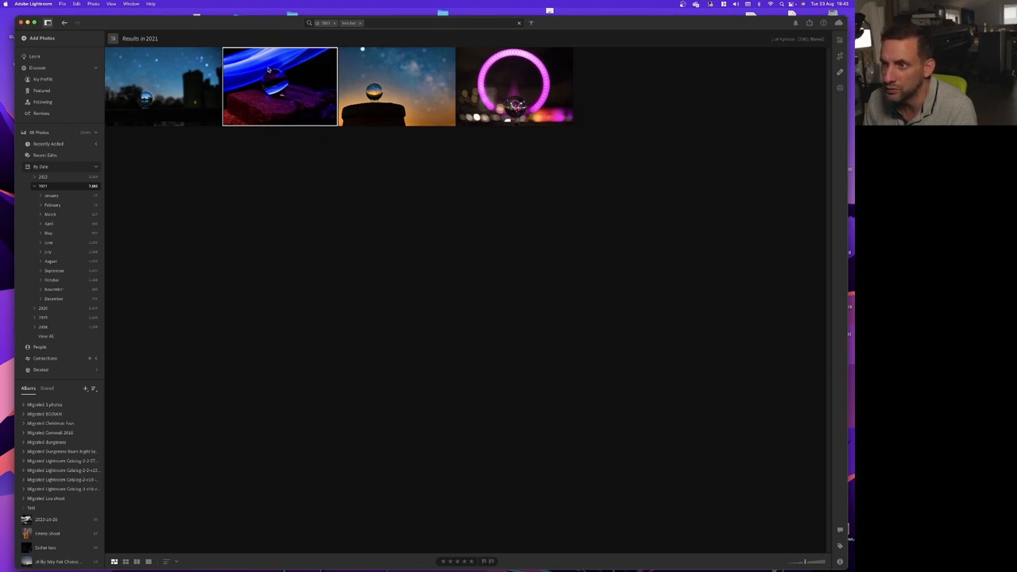
mouse_move(280, 85)
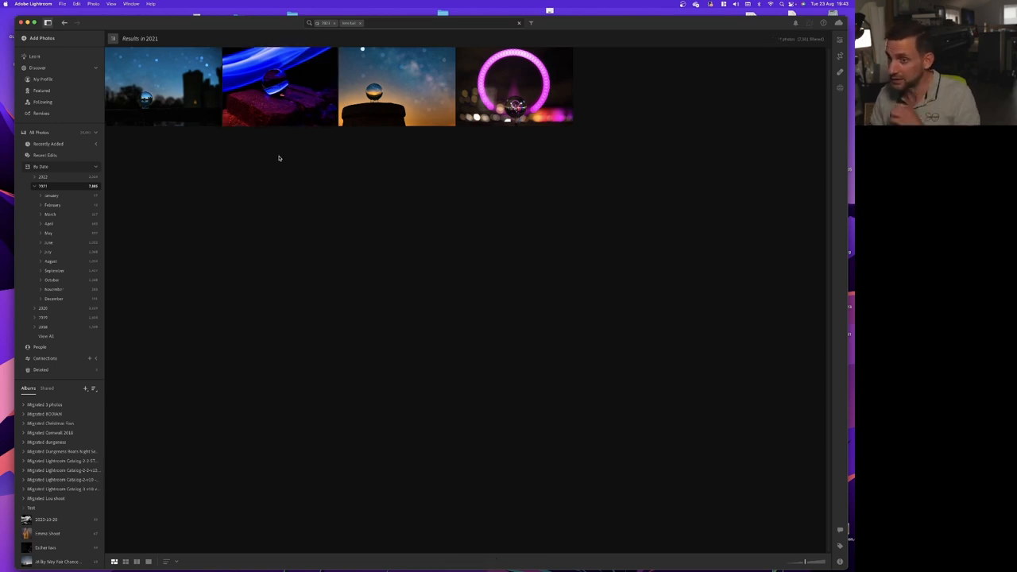
- Open the first result, the crystal ball before a dusk castle silhouette, in Loupe view
double_click(162, 86)
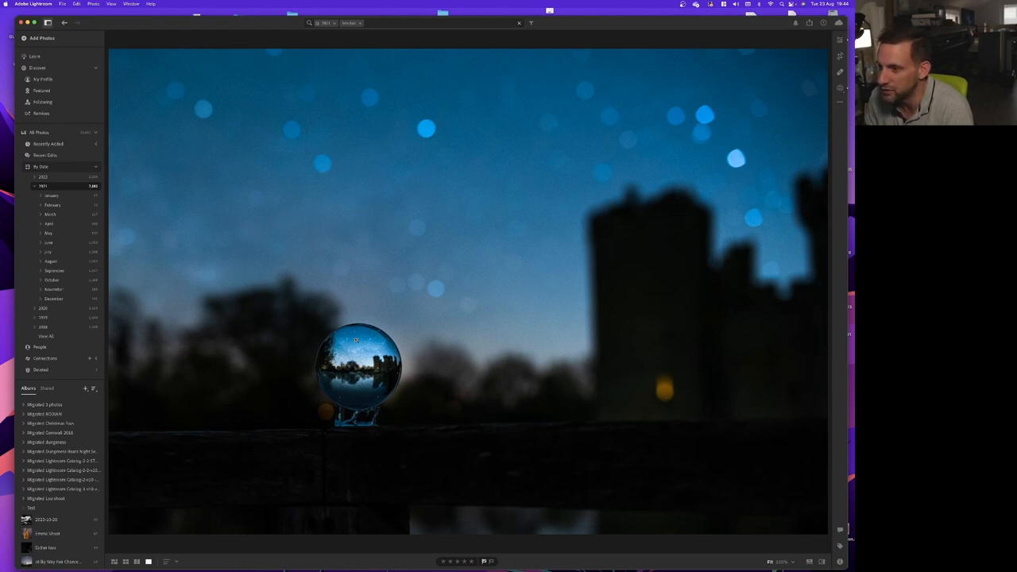
mouse_move(708, 467)
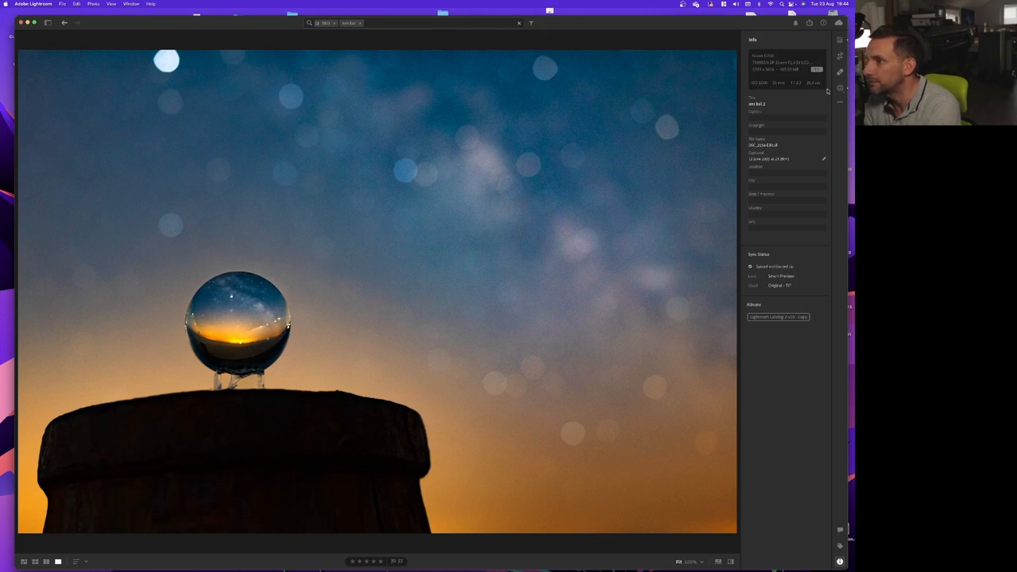
mouse_move(461, 166)
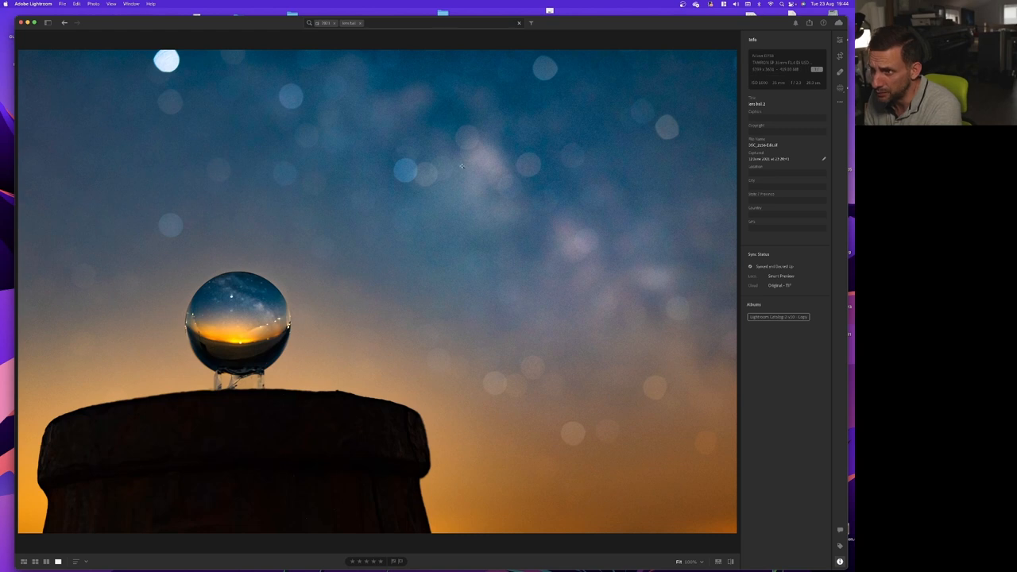
mouse_move(414, 167)
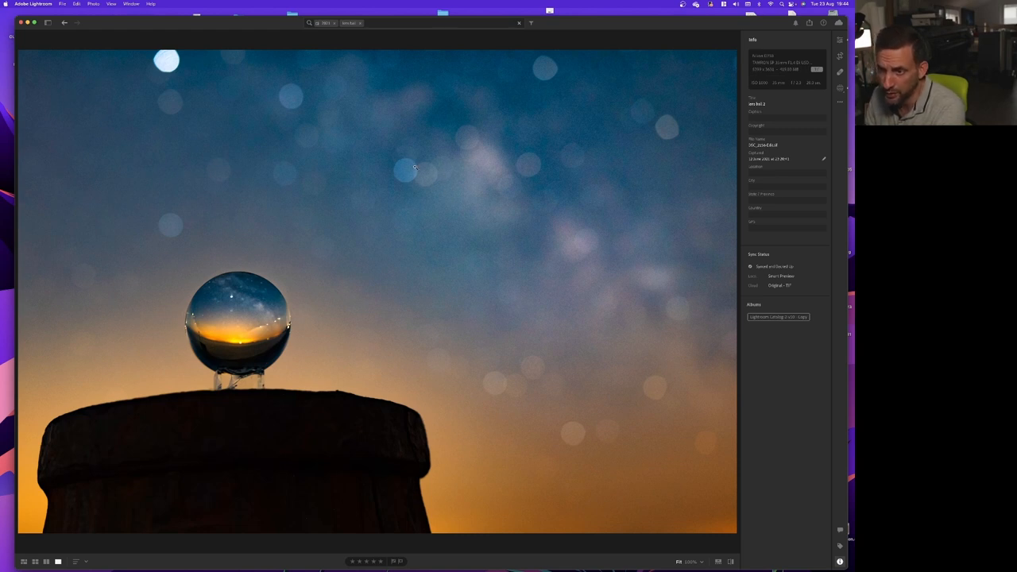
mouse_move(240, 287)
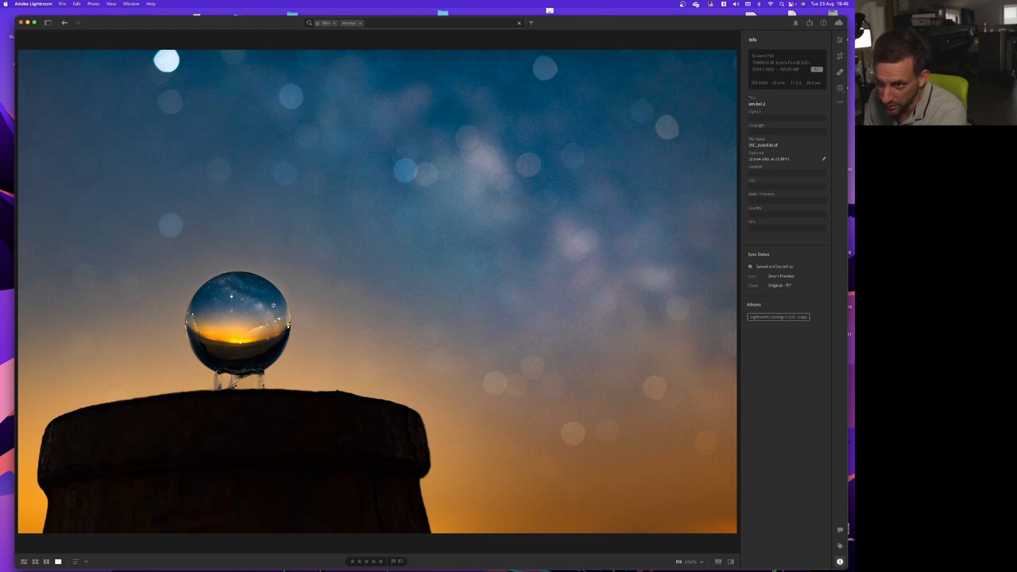
mouse_move(264, 272)
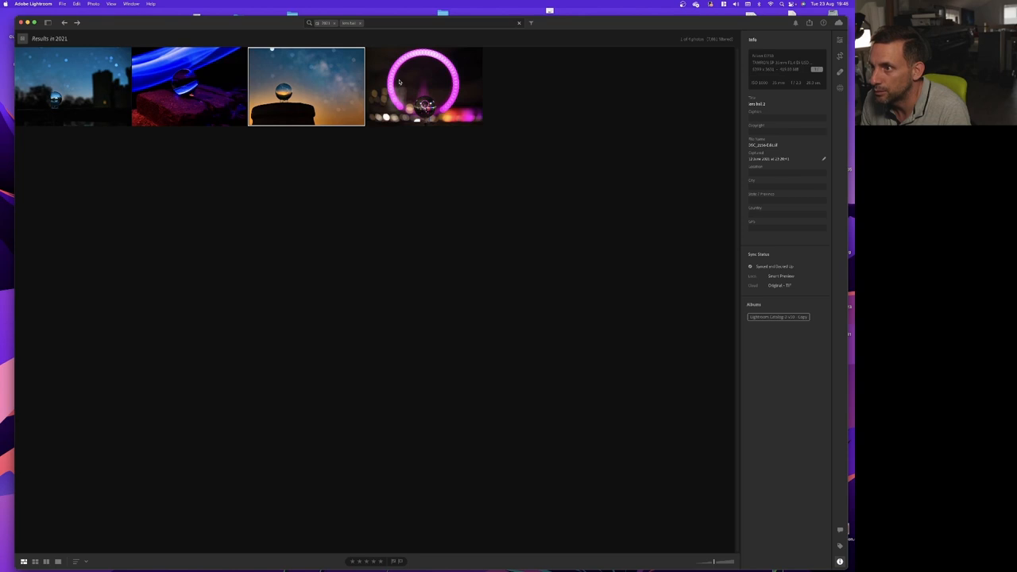
- View the pink light-ring photo, return to the grid, then open the Milky Way photo large
double_click(424, 86)
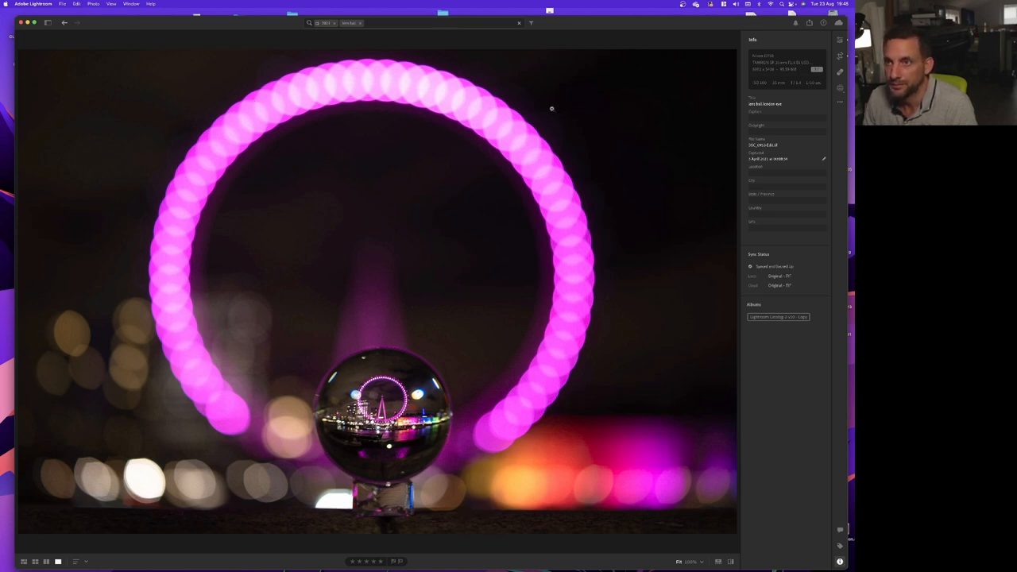
left_click(35, 562)
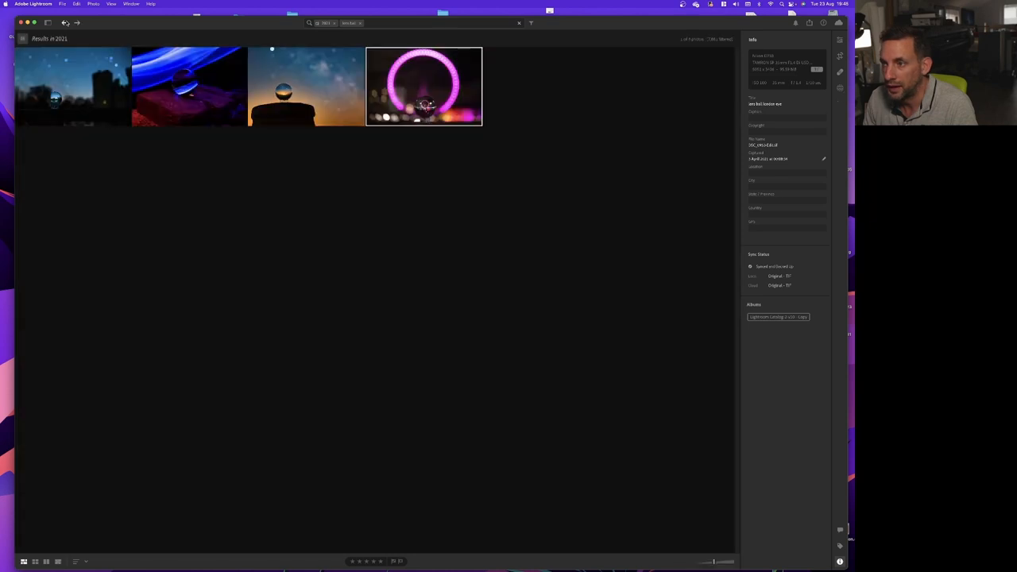
double_click(306, 86)
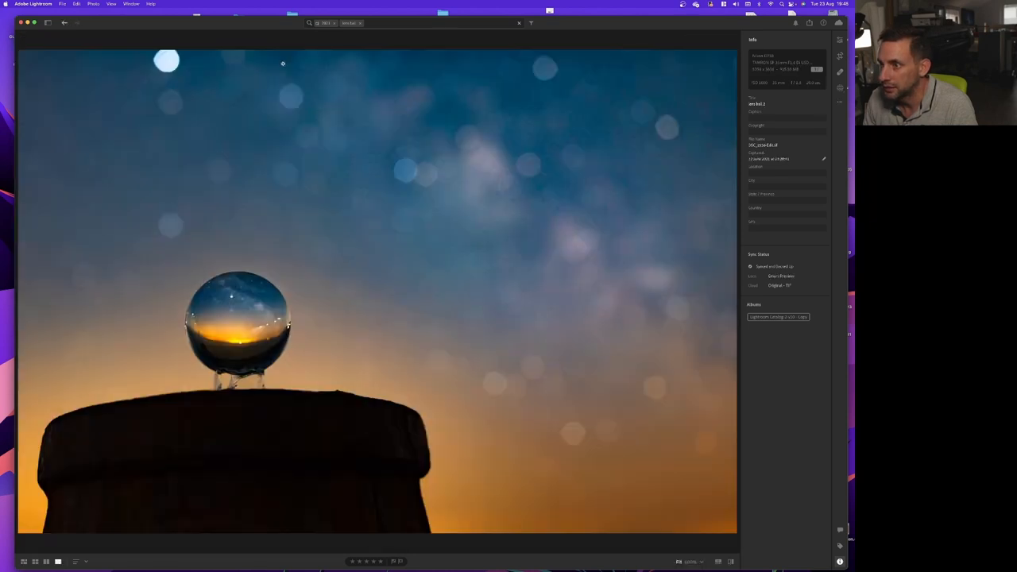